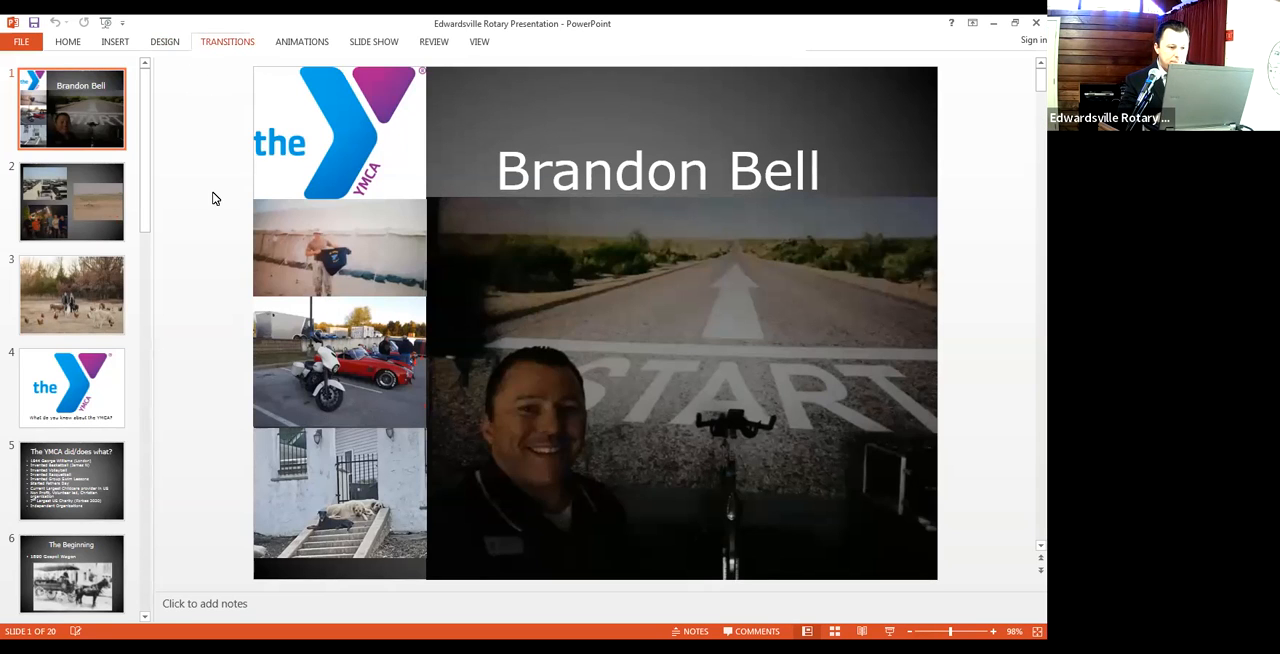
pyautogui.moveTo(366, 50)
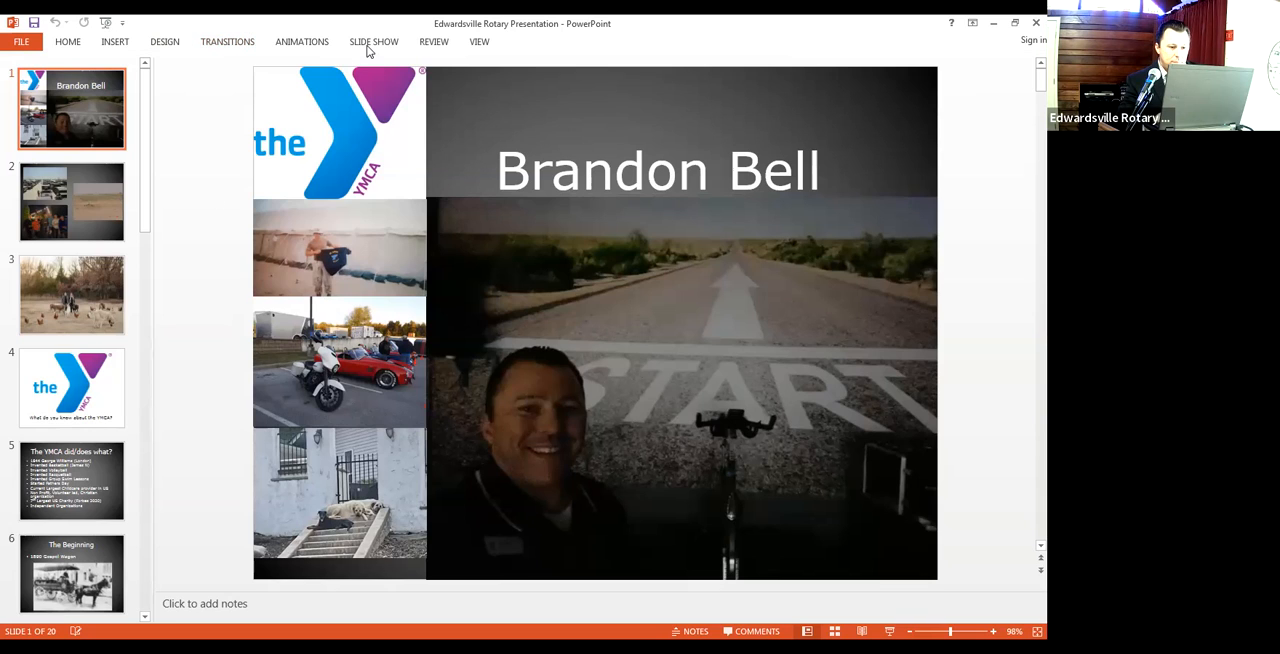
# Show the Slide Show ribbon options for the Edwardsville Rotary deck
pyautogui.click(372, 40)
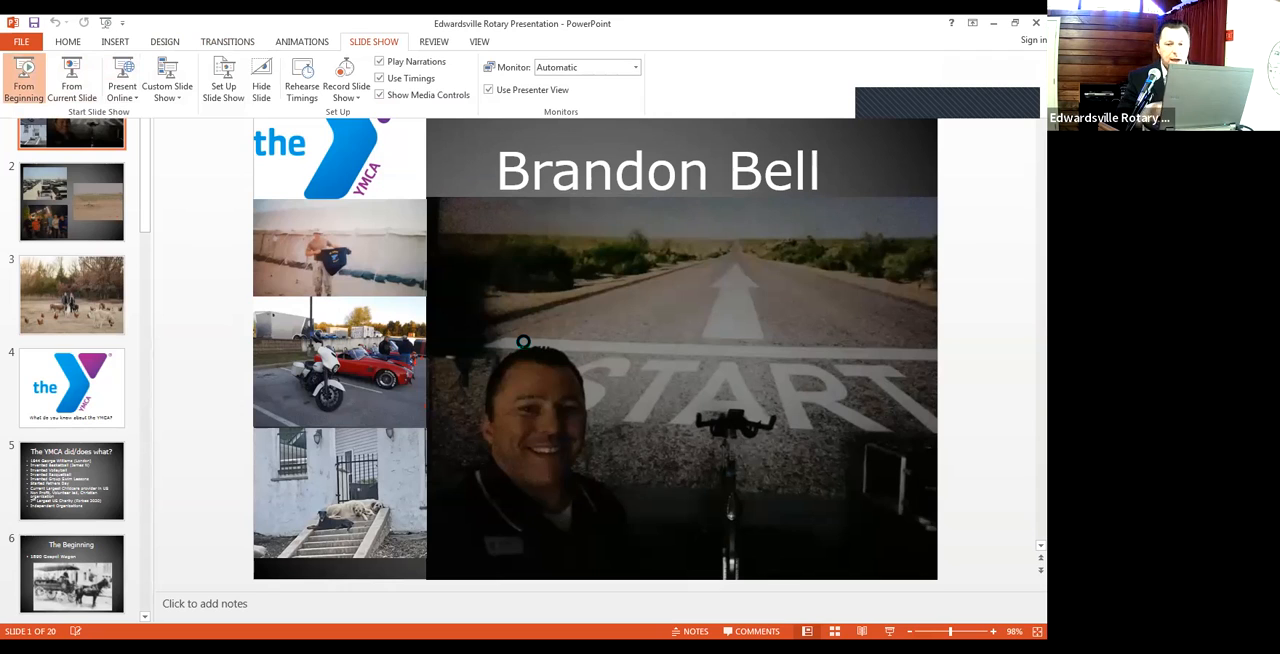
# Launch the slide show from the beginning in Presenter View
pyautogui.click(24, 80)
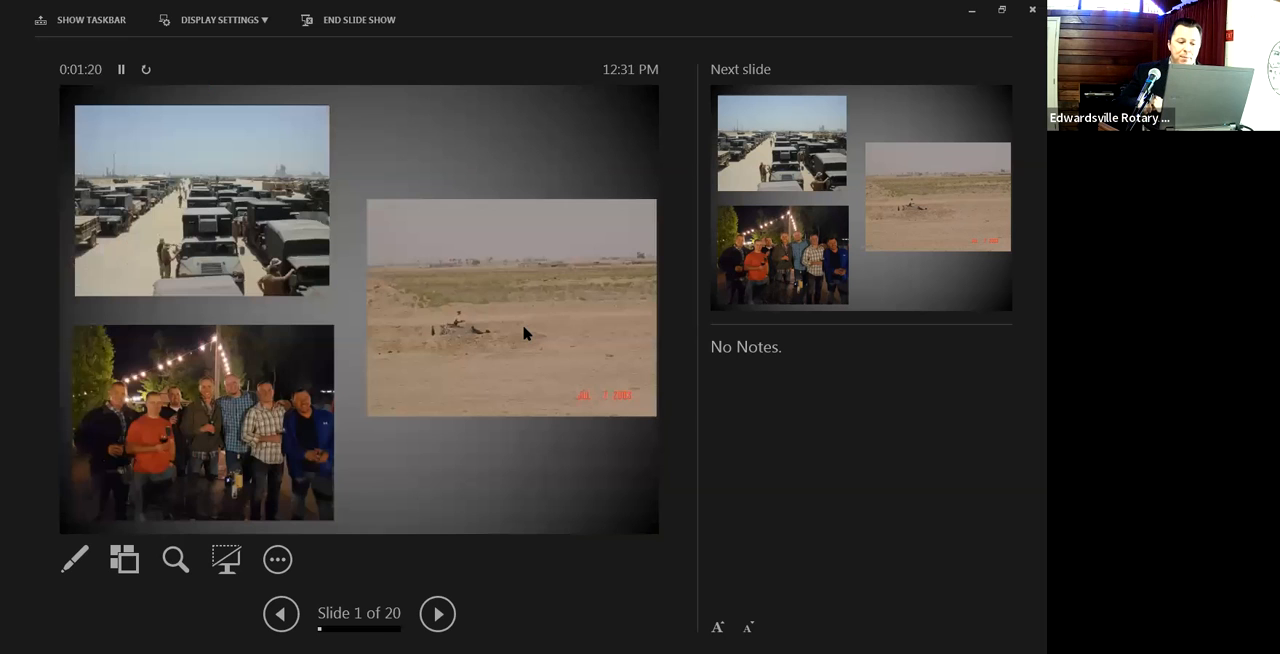
# Advance the running show to slide 2 of 20
pyautogui.click(436, 612)
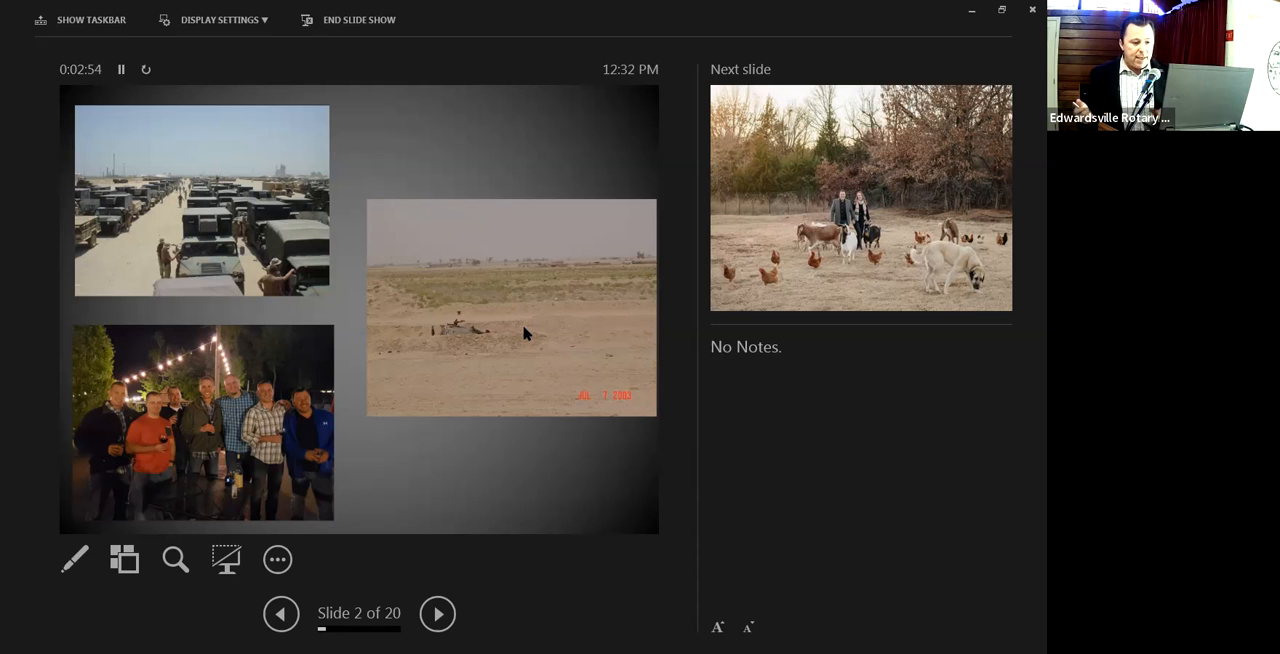
# Advance to slide 4, "What do you know about the YMCA?"
pyautogui.click(436, 612)
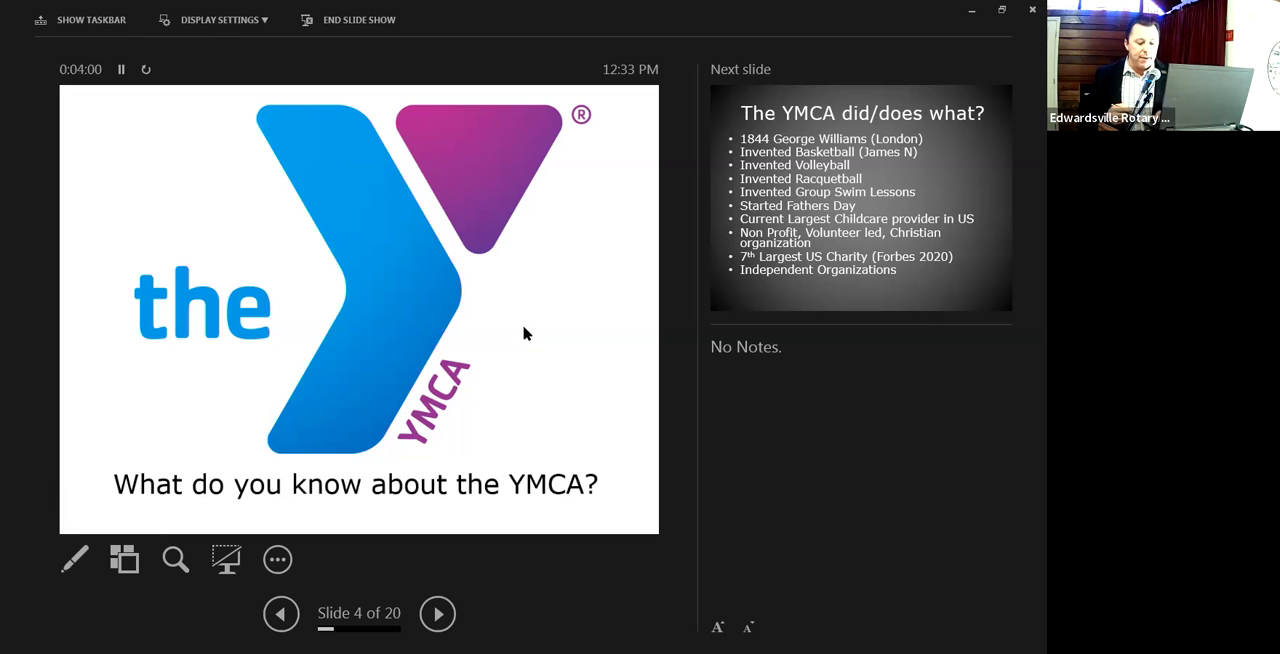
# Advance to slide 5, "The YMCA did/does what?"
pyautogui.click(436, 612)
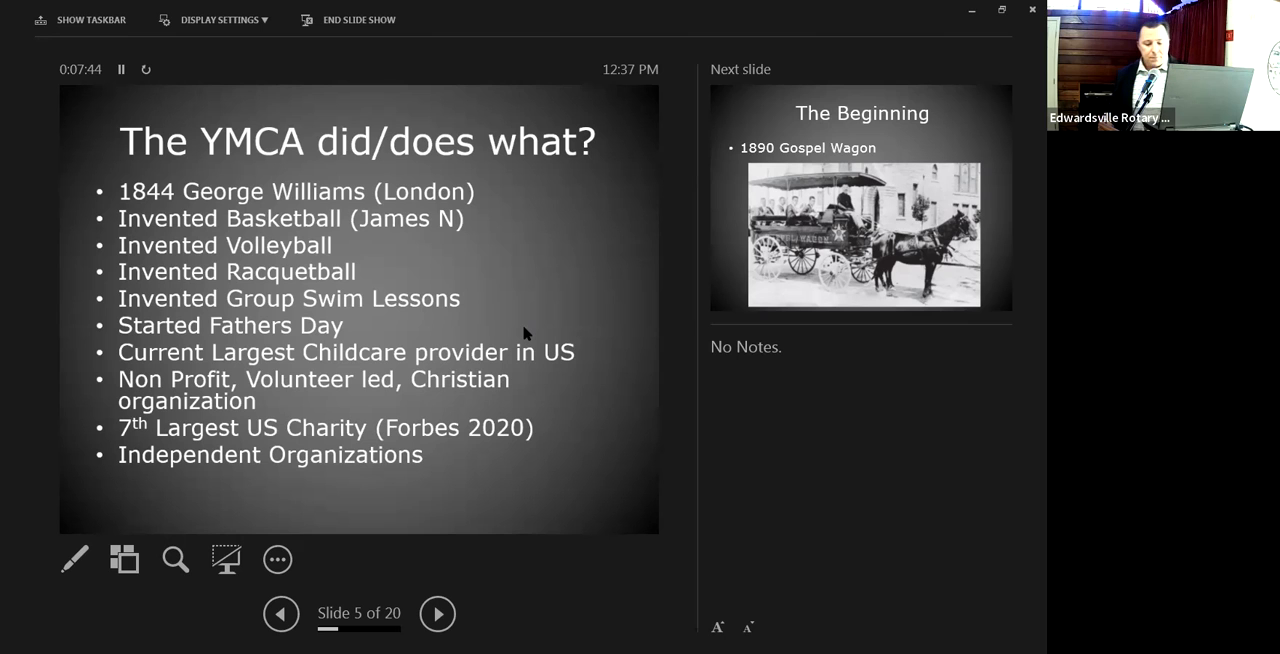
# Advance past The Beginning slide to slide 6, Youth Development
pyautogui.click(436, 612)
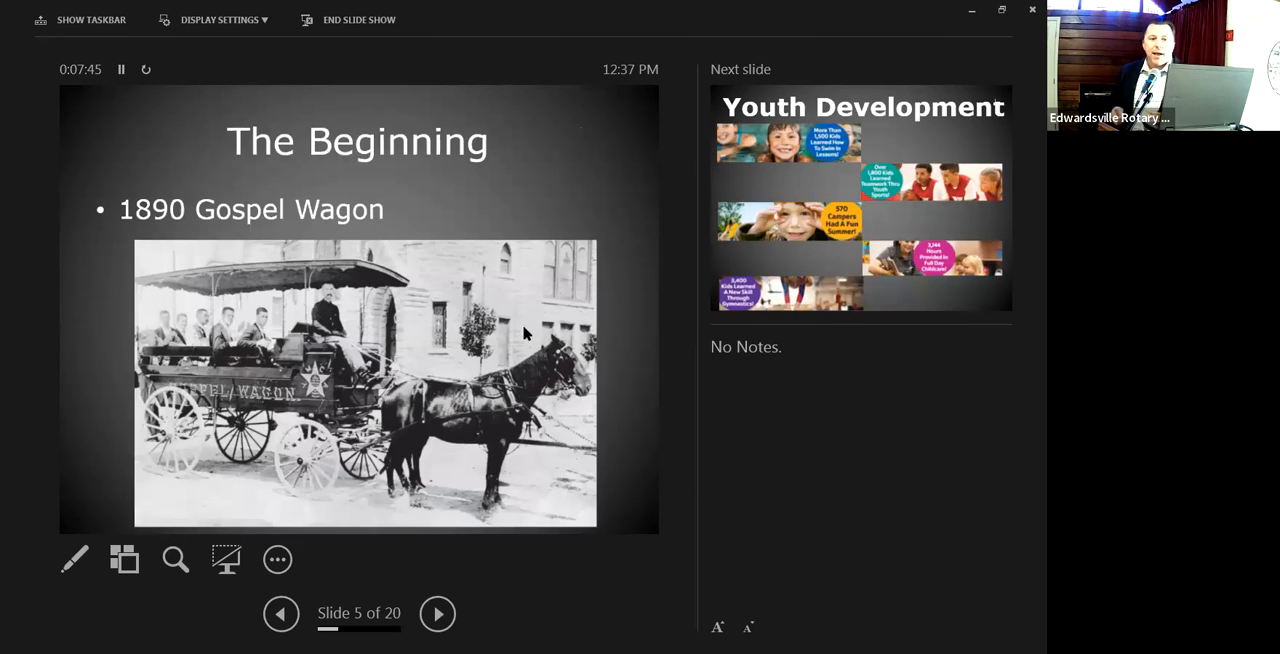
pyautogui.click(436, 612)
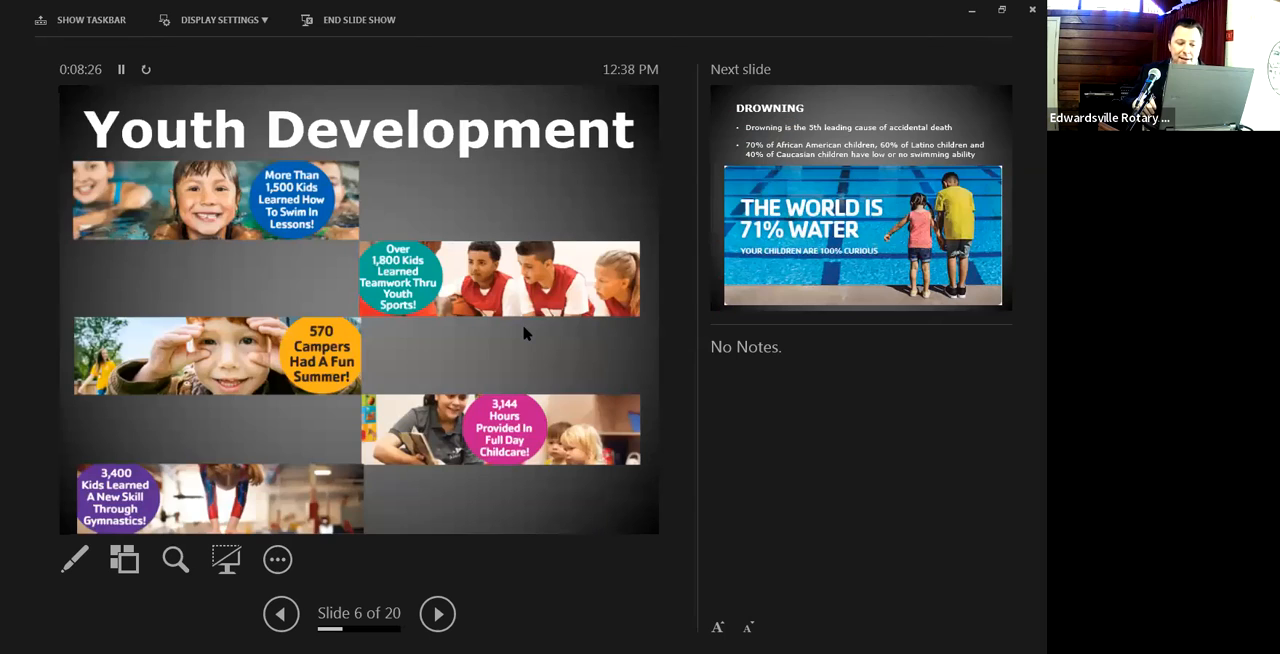
# Advance to slide 7, continuing Youth Development
pyautogui.click(436, 612)
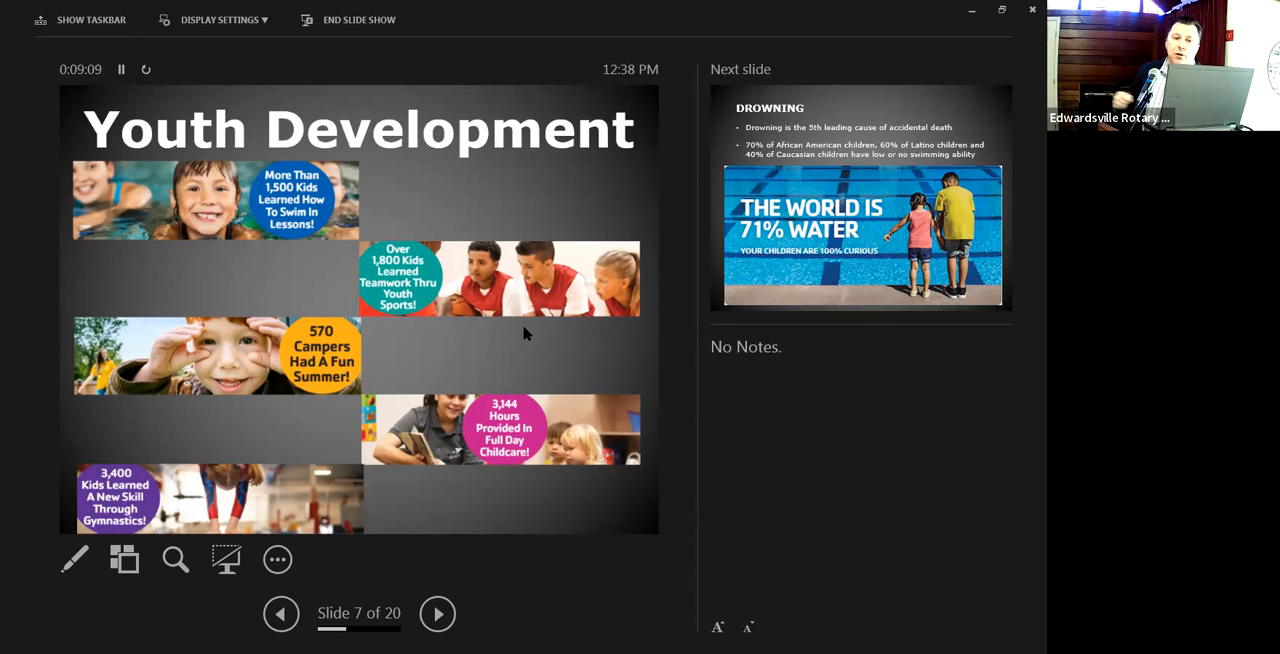
# Advance to slide 9, Healthy Living
pyautogui.click(436, 612)
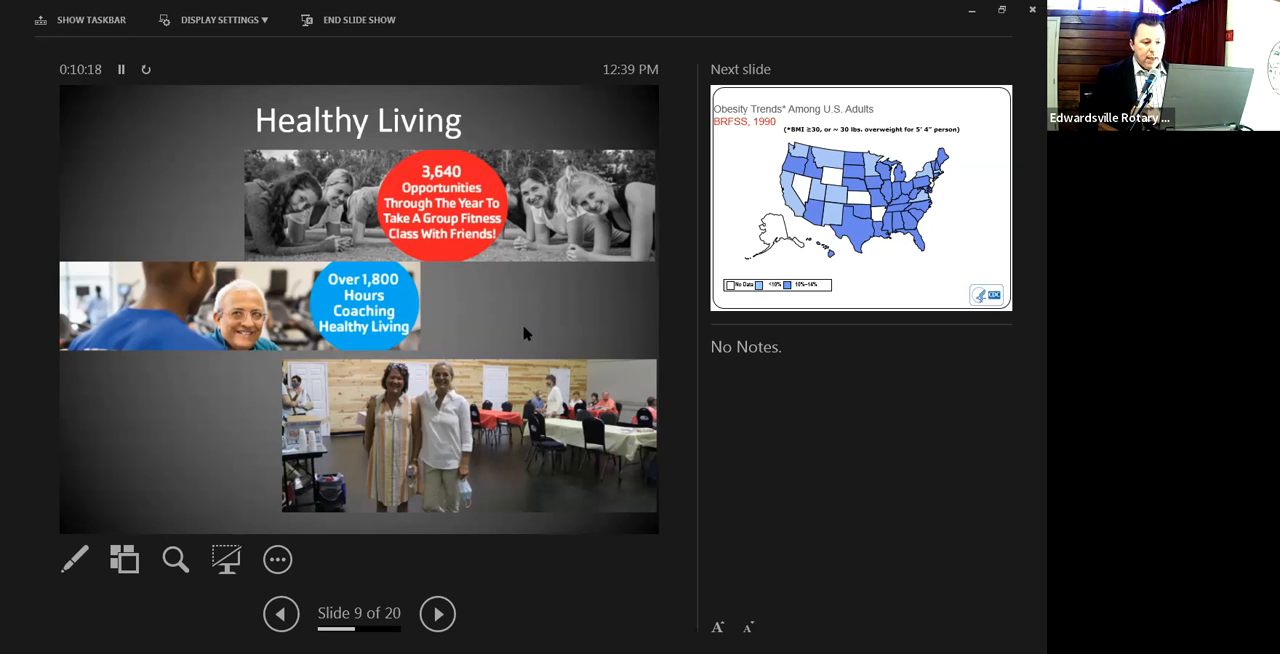
# Advance to slide 10, the 1990 U.S. adult obesity trends map
pyautogui.click(436, 612)
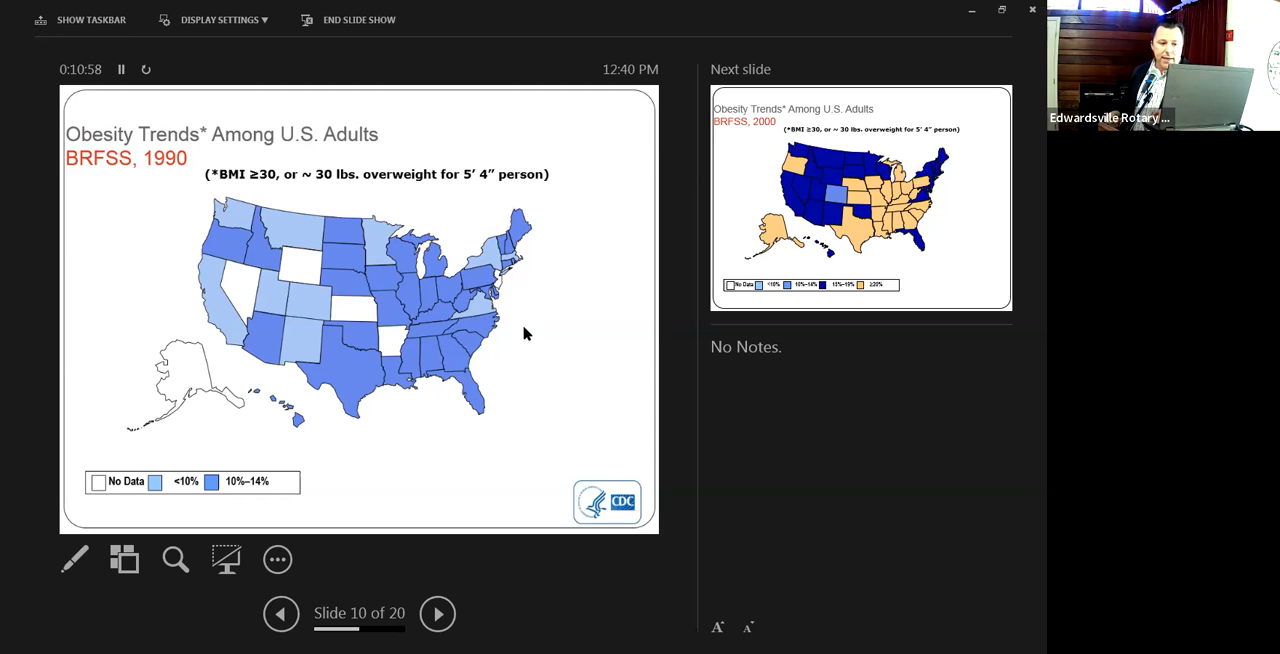
# Step through the obesity maps to slide 14, the combined 1990–2020 comparison
pyautogui.click(436, 612)
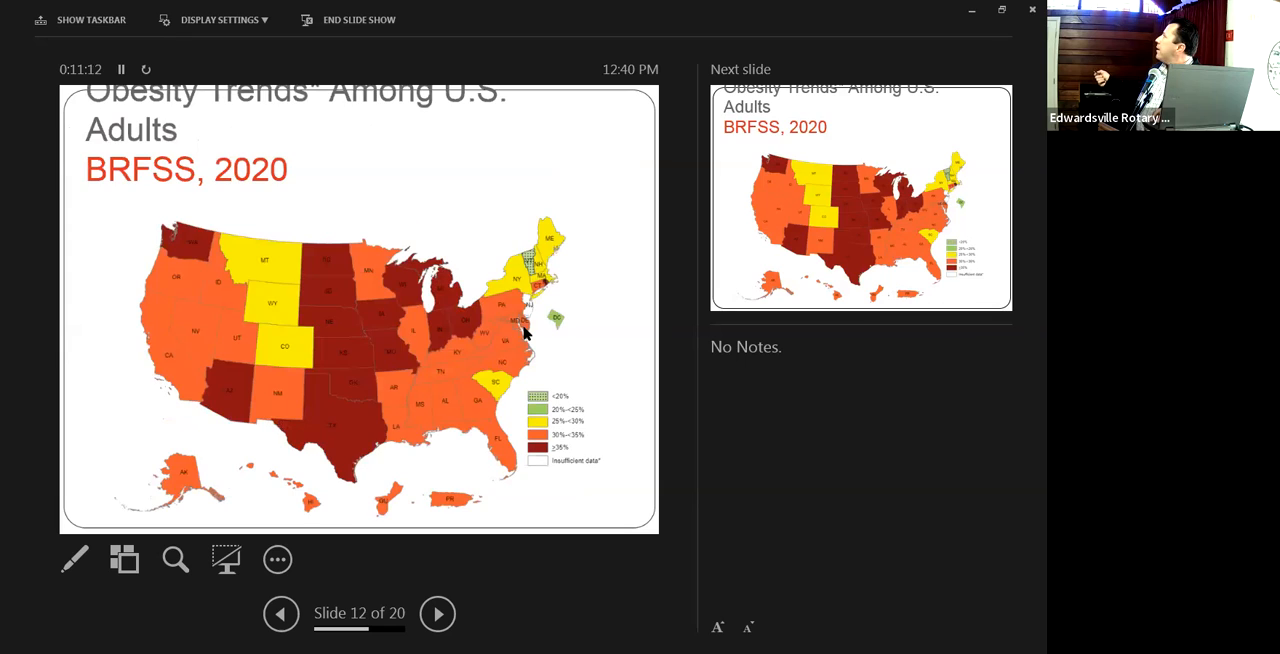
pyautogui.click(436, 612)
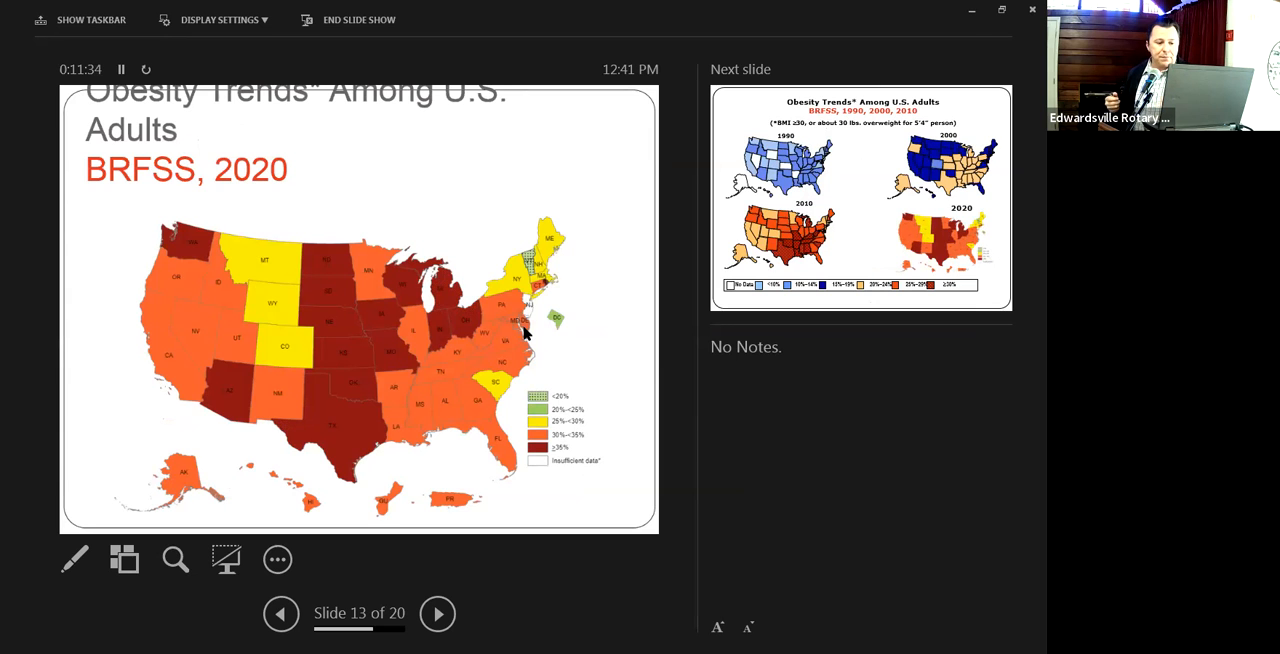
pyautogui.click(436, 612)
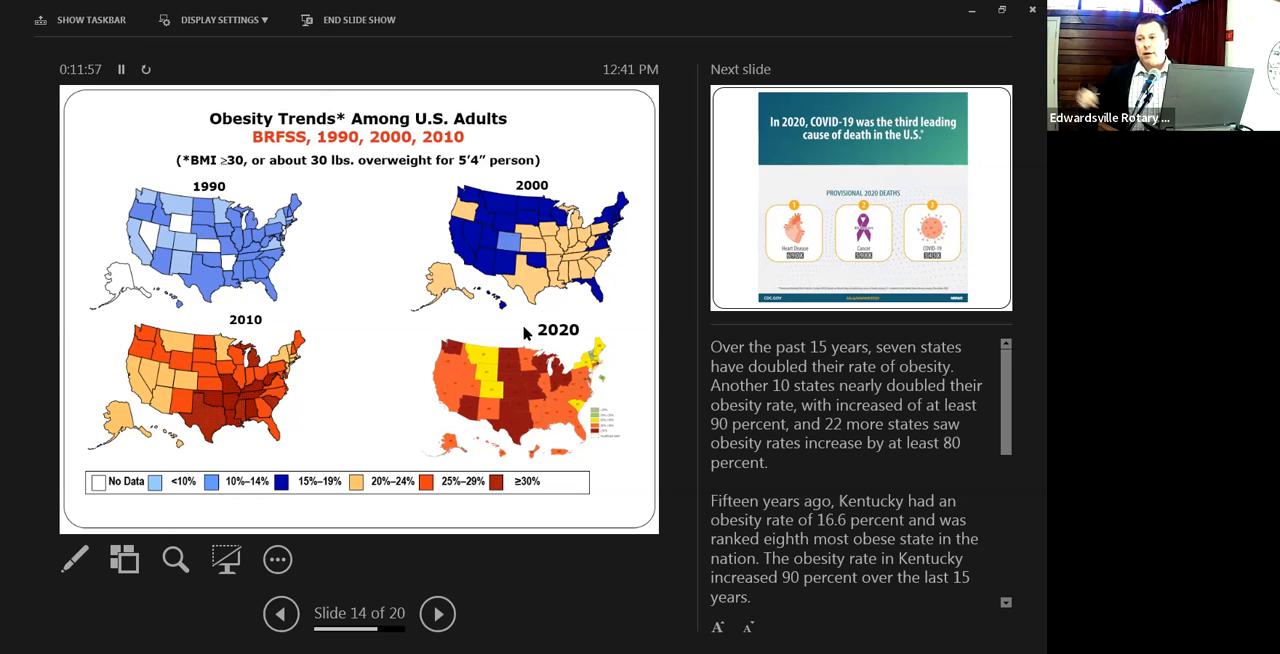
# Advance through the COVID-19 causes-of-death slide to Social Responsibility, slide 15 of 20
pyautogui.click(436, 614)
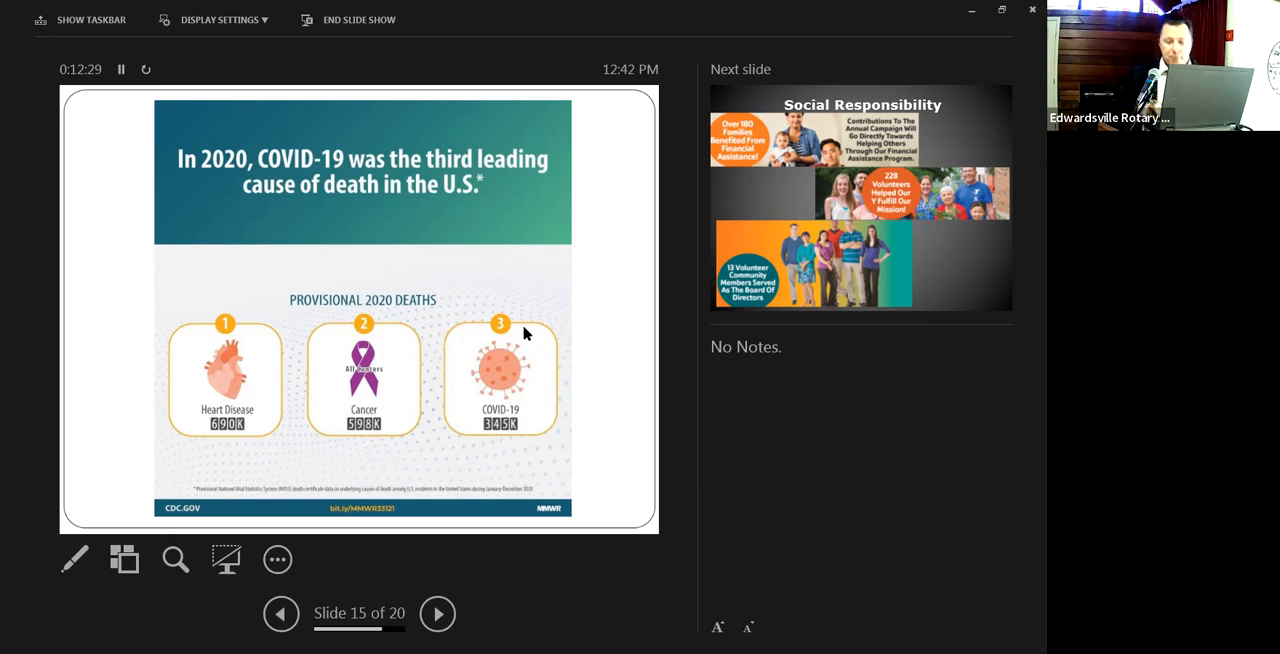
pyautogui.click(436, 612)
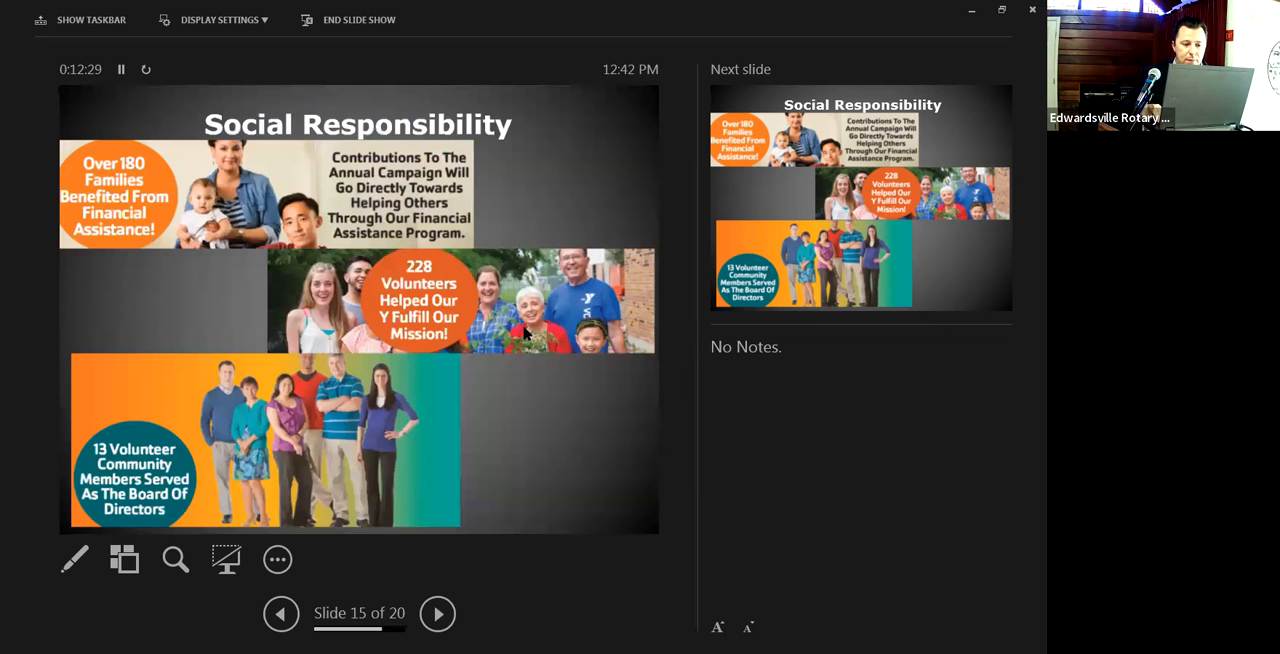
# Advance to the Parkinson's and Cardiac Rehab programs slide, 16 of 20
pyautogui.click(436, 612)
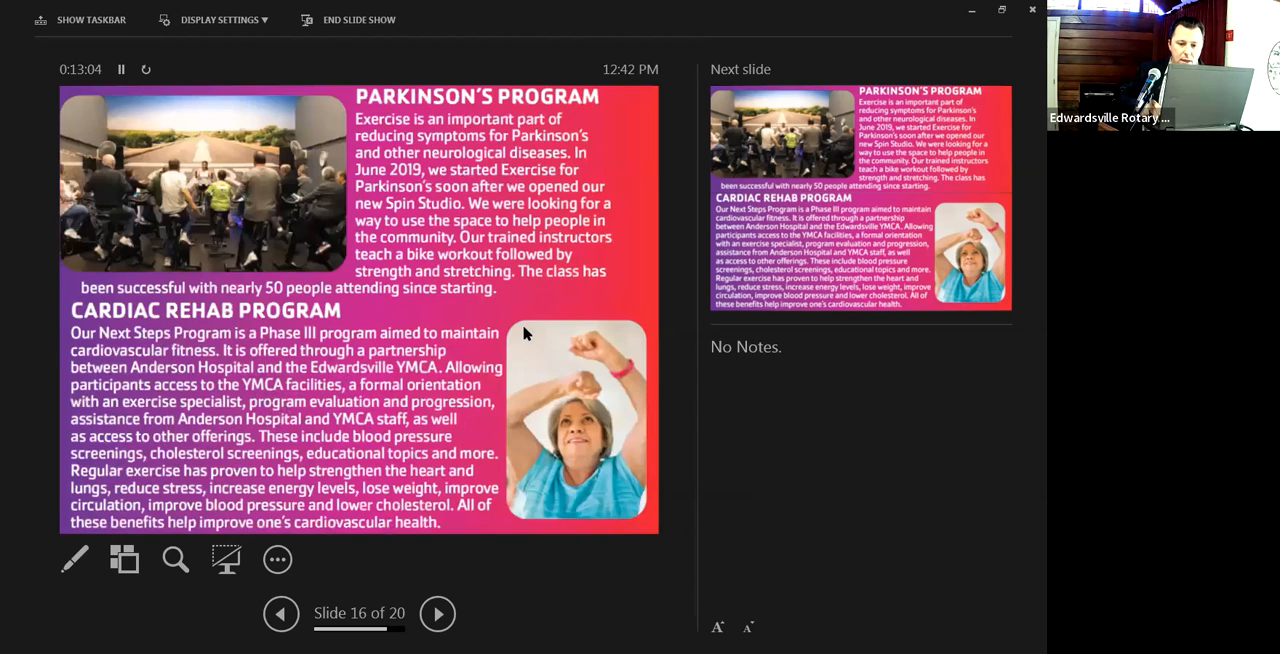
# Advance past the Alive & Thrive Cancer Program slide to How you can help, 18 of 20
pyautogui.click(436, 612)
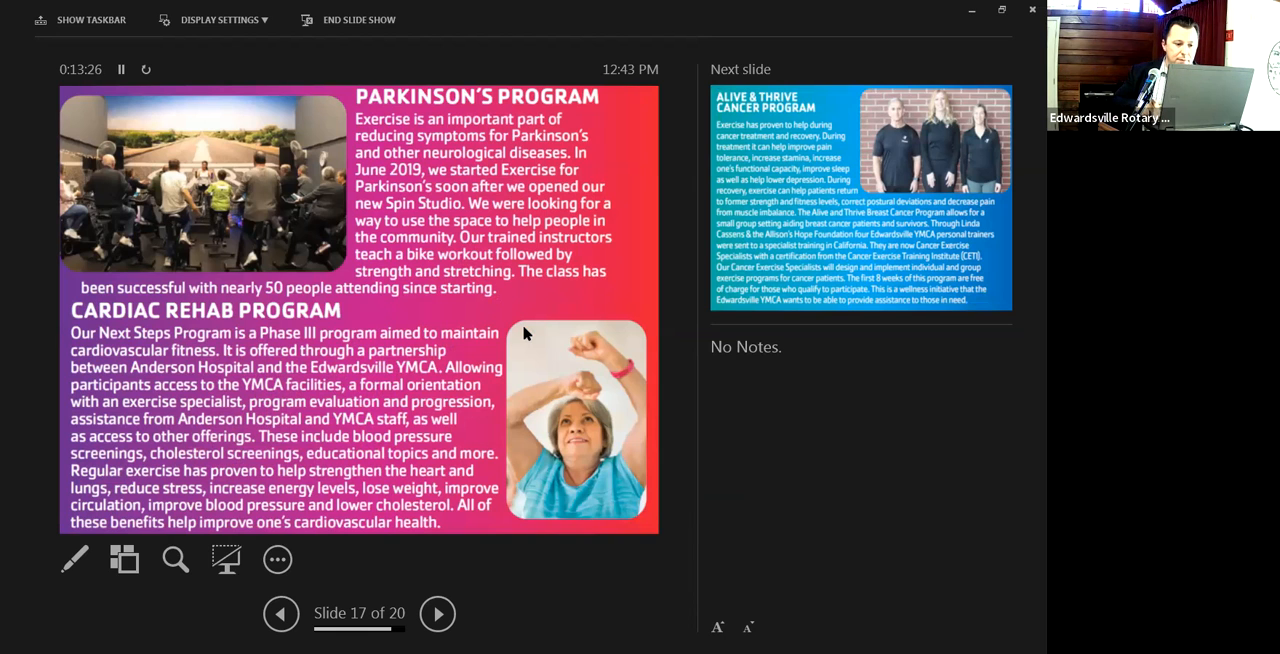
pyautogui.click(436, 612)
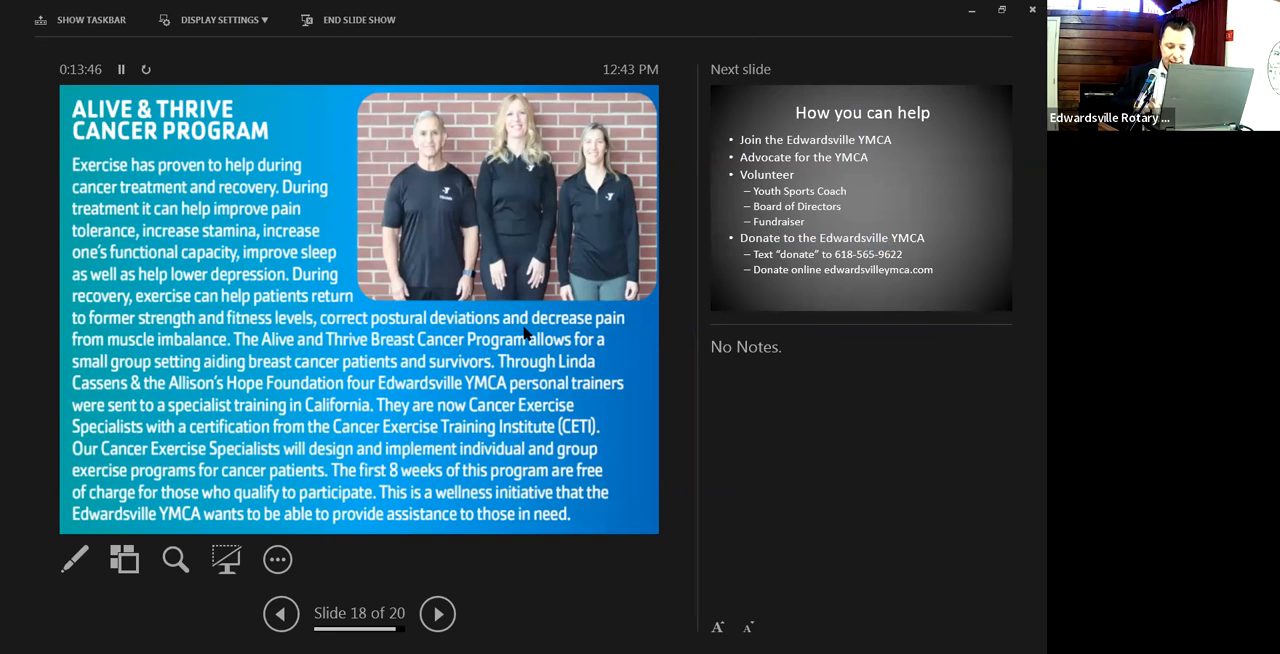
pyautogui.click(436, 612)
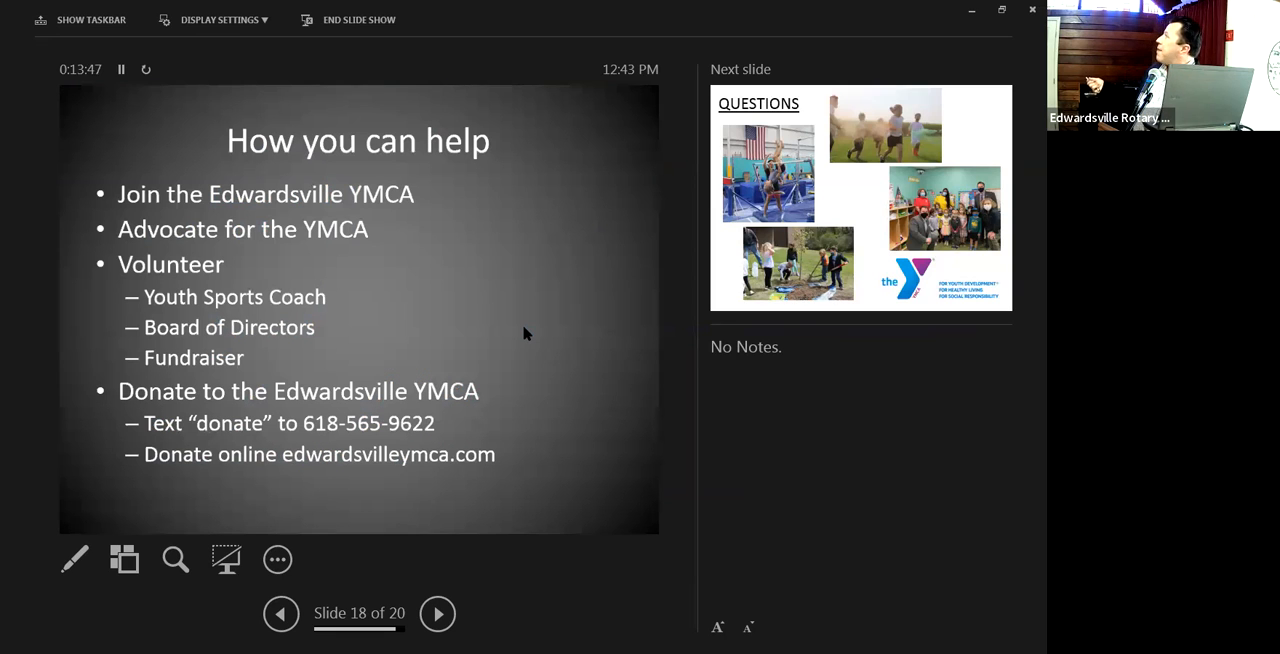
# Advance past How you can help to the final Questions slide, 20 of 20
pyautogui.click(436, 612)
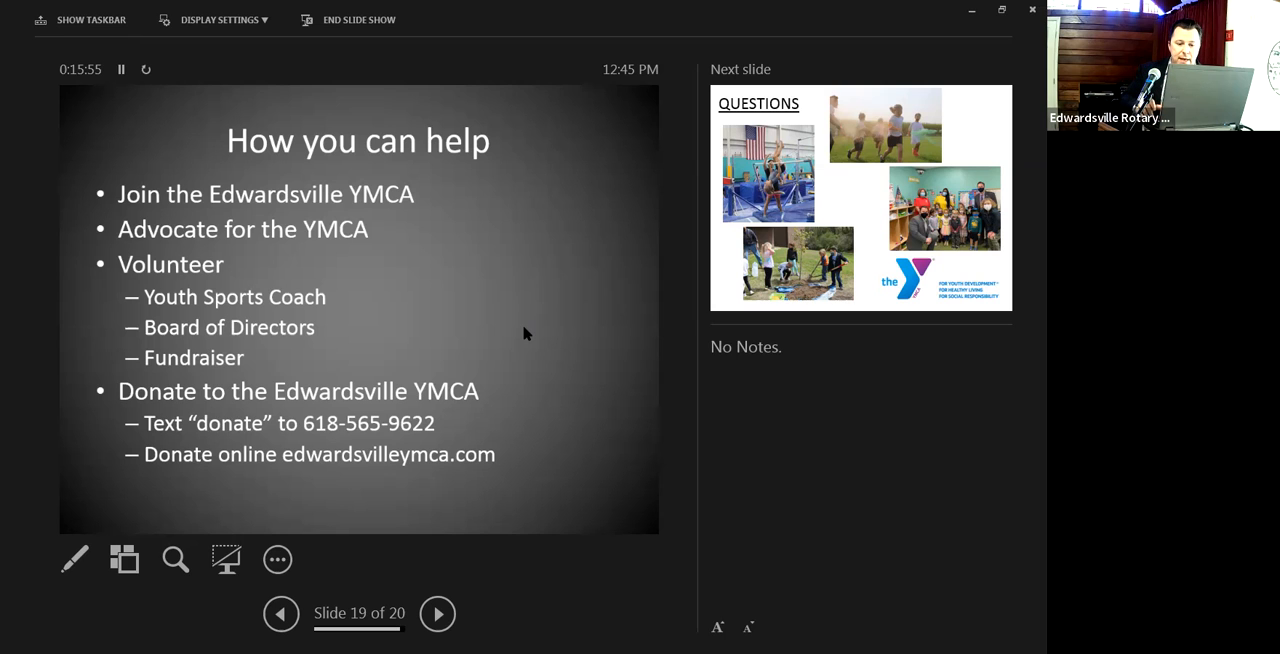
pyautogui.click(436, 612)
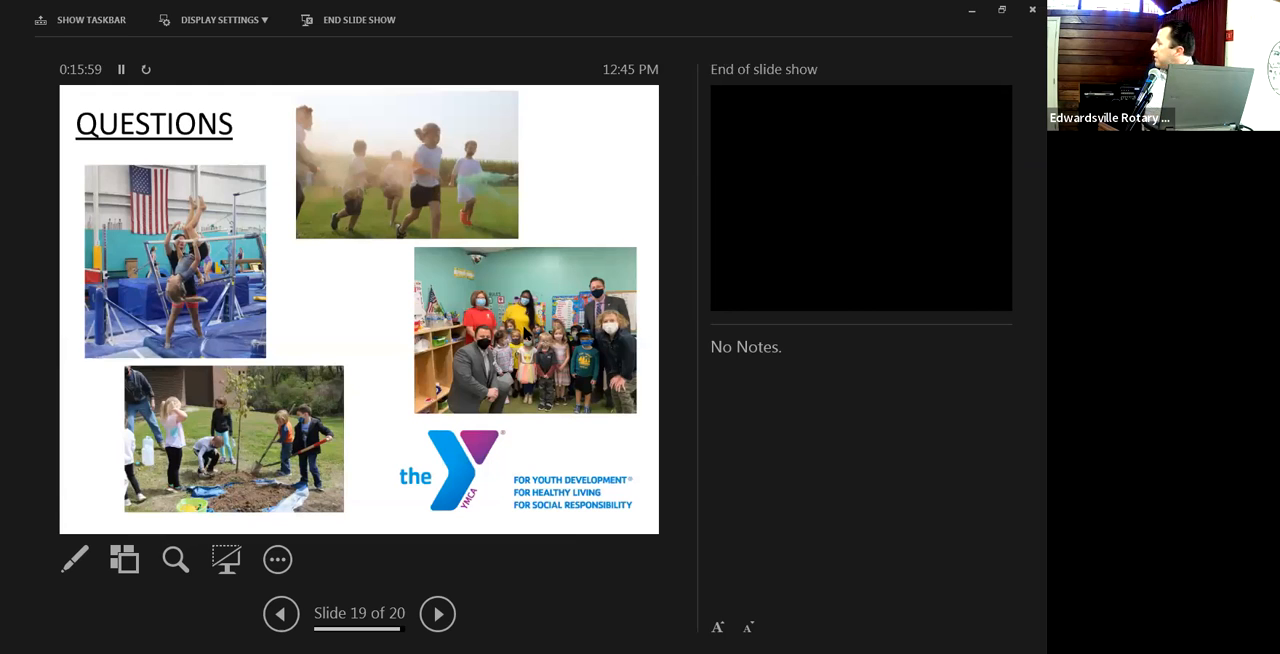
pyautogui.click(436, 614)
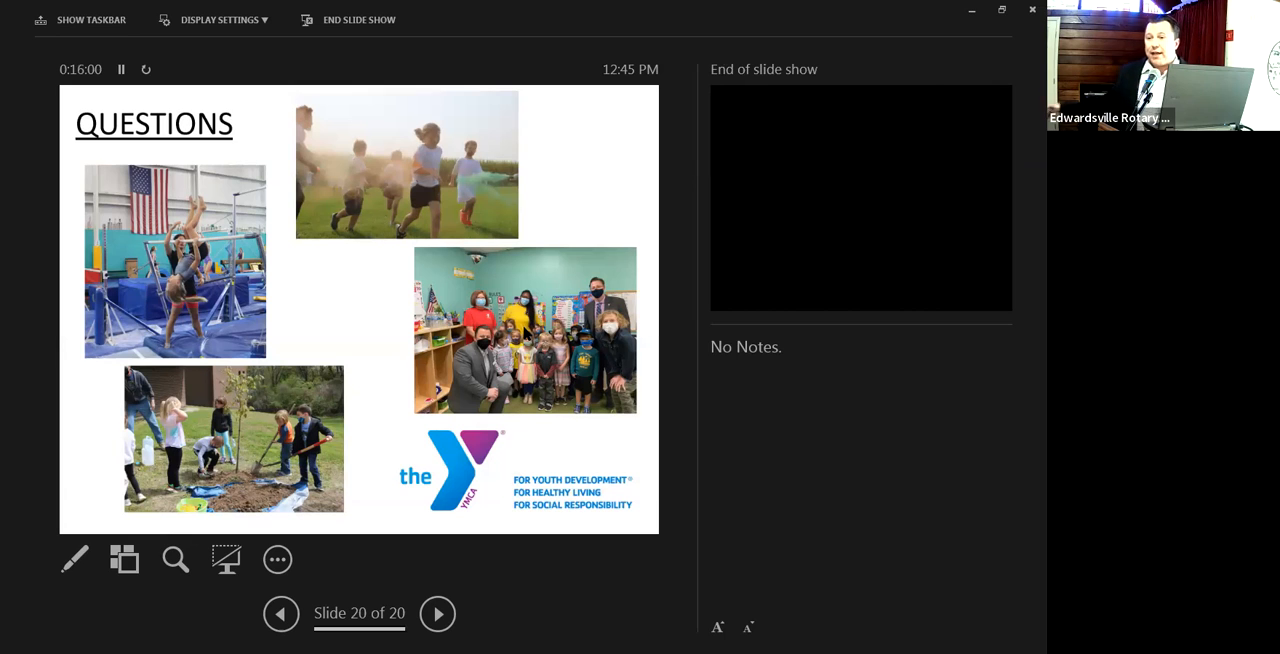